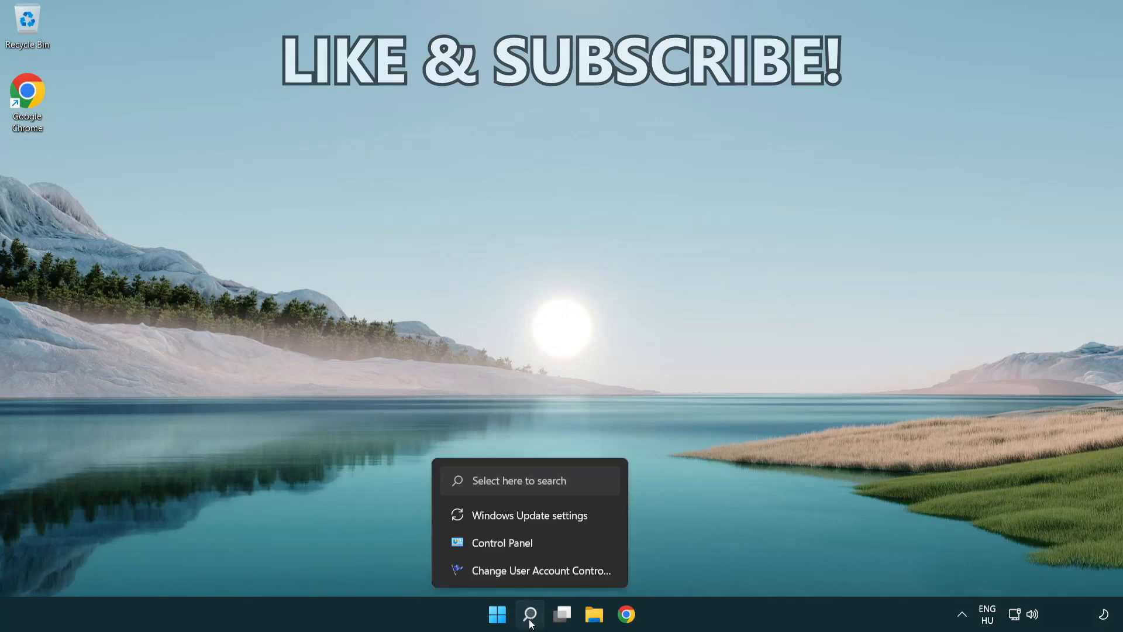
Search Windows for 'cmd' and launch Command Prompt as administrator
{"action": "left_click", "coordinate": [529, 614]}
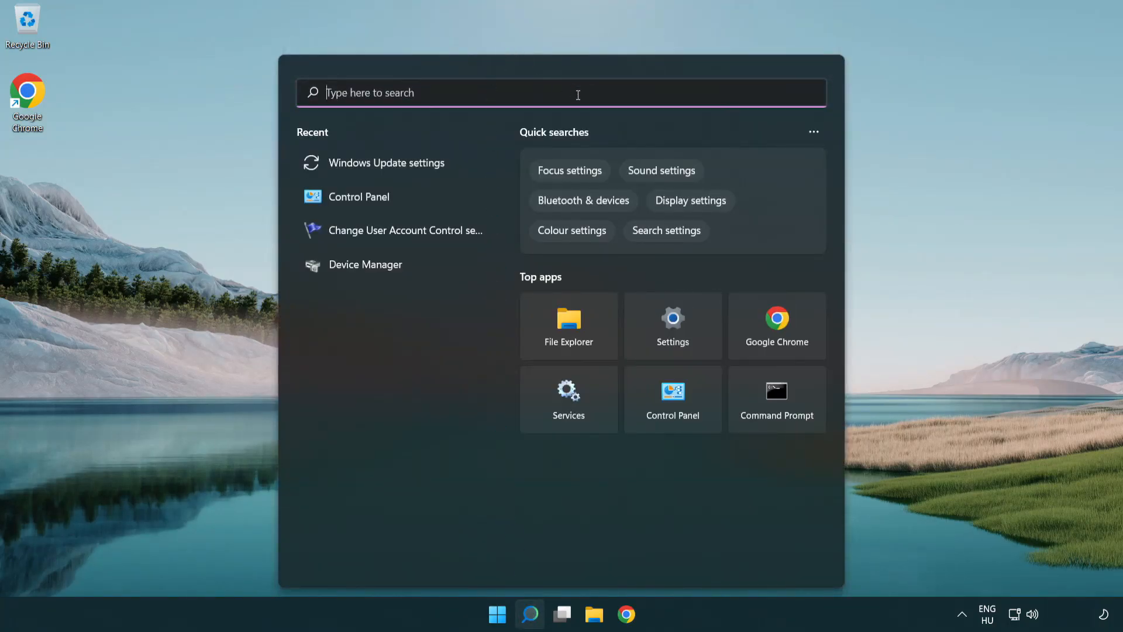
{"action": "type", "text": "cmd"}
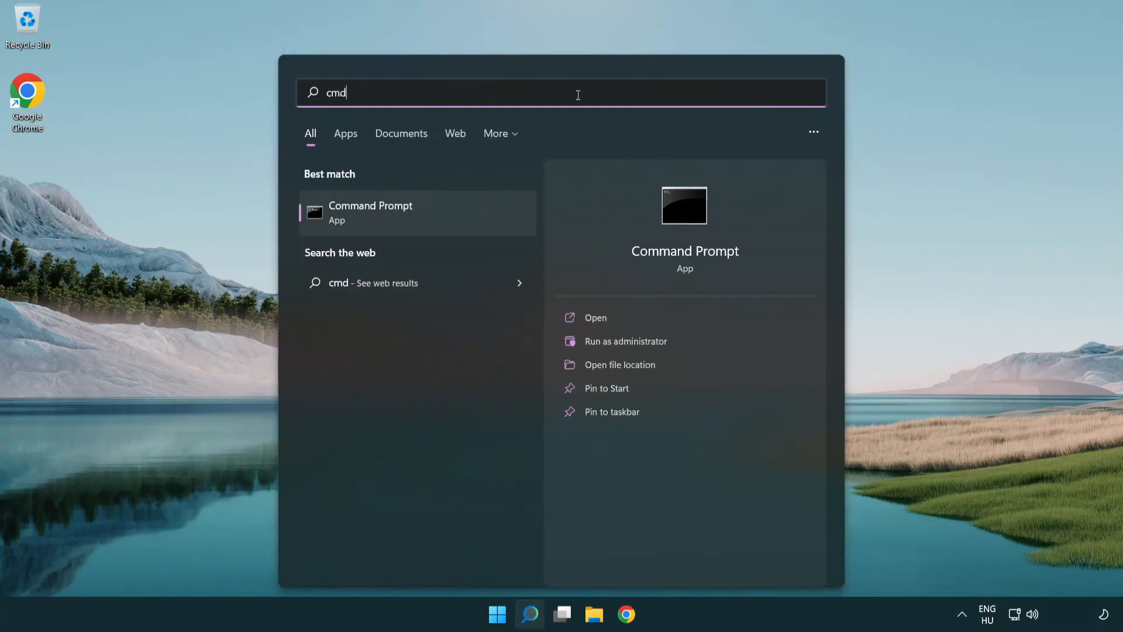
{"action": "mouse_move", "coordinate": [415, 214]}
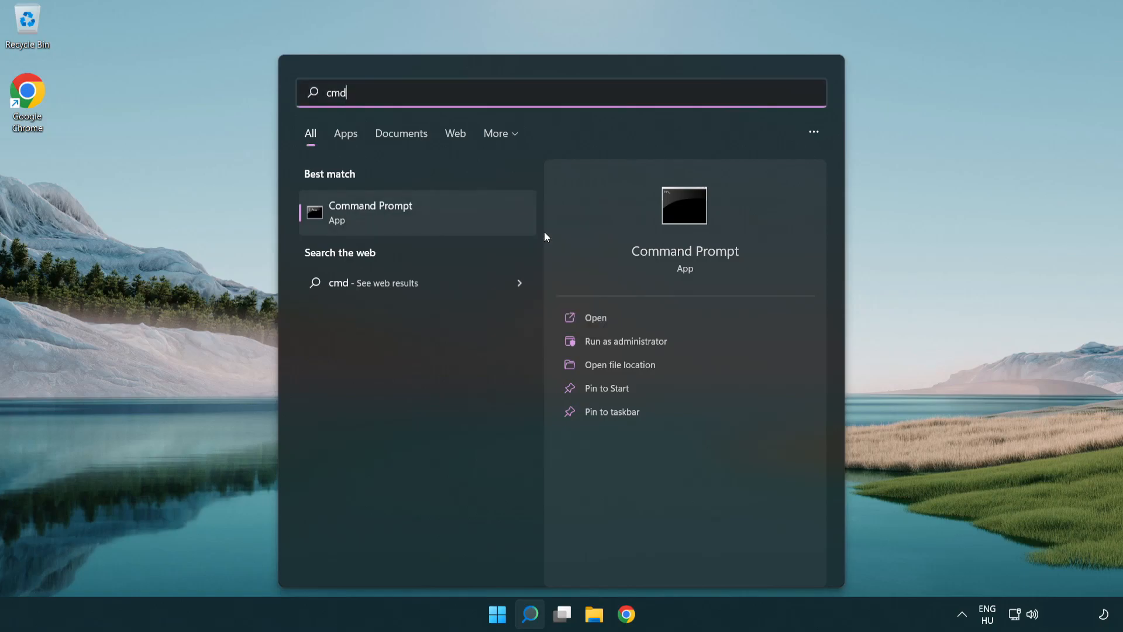
{"action": "left_click", "coordinate": [626, 341]}
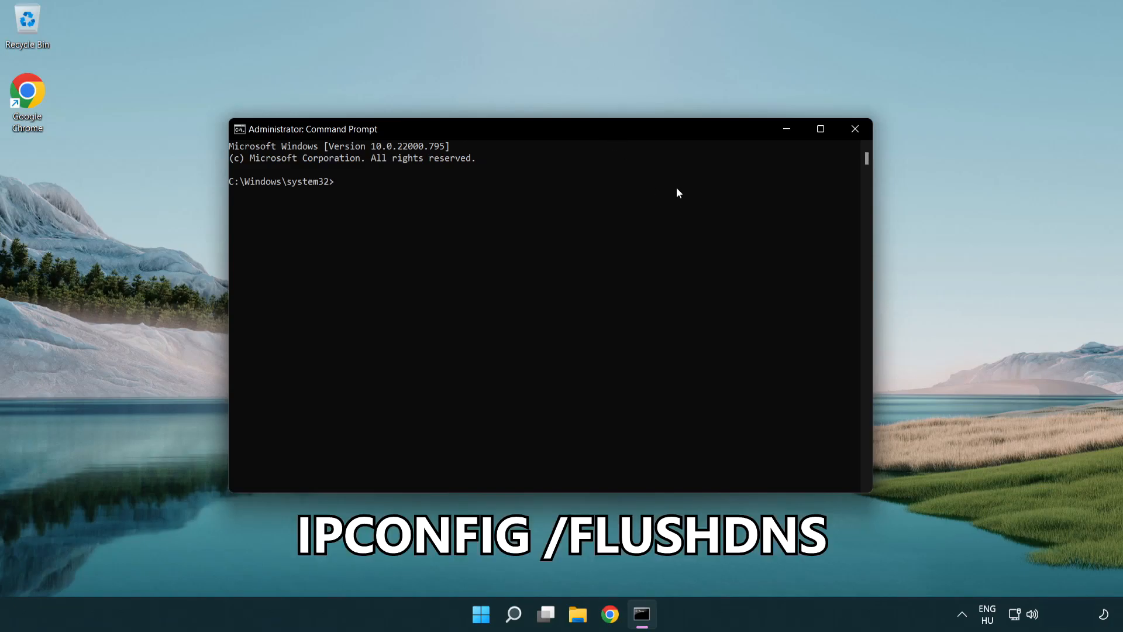
Flush the DNS resolver cache with ipconfig /flushdns
{"action": "type", "text": "ipcon"}
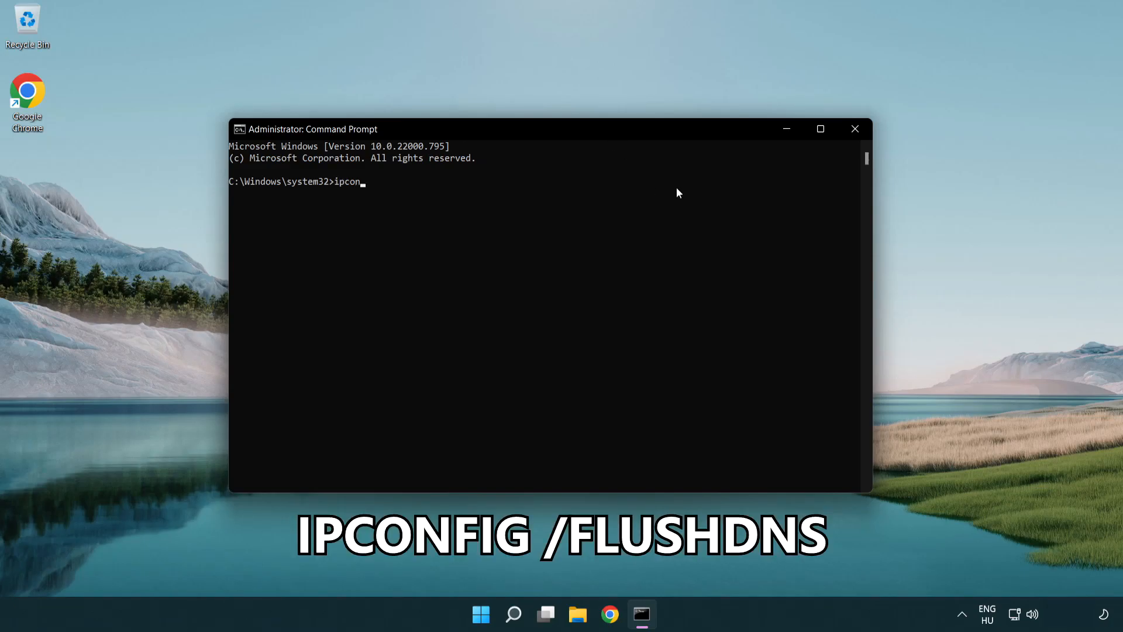
{"action": "type", "text": "fig /"}
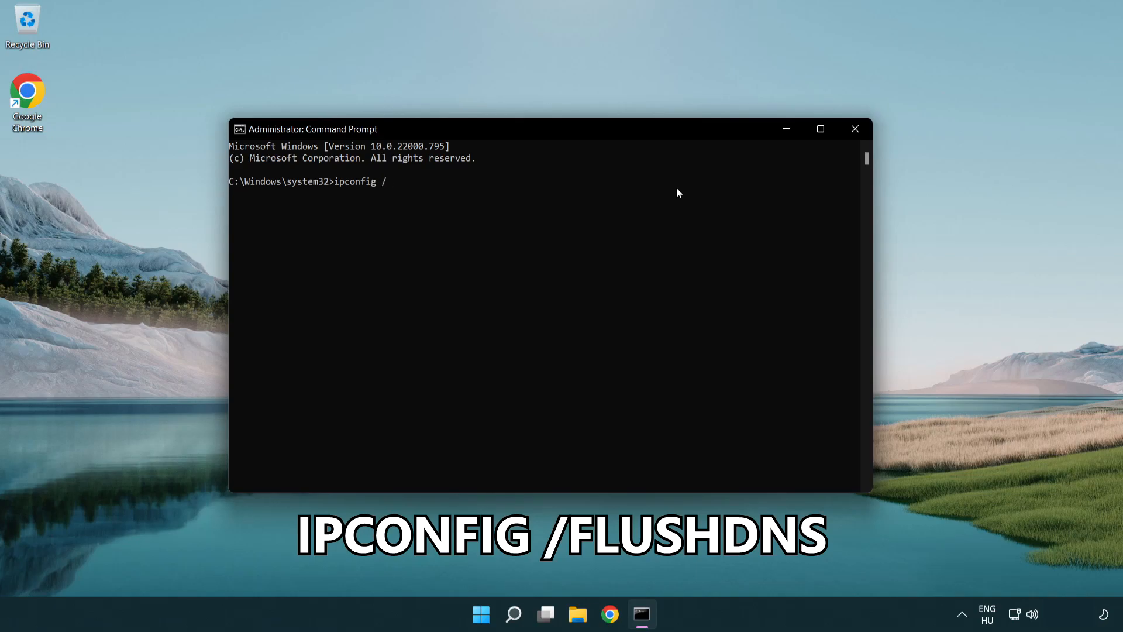
{"action": "type", "text": "flushdn"}
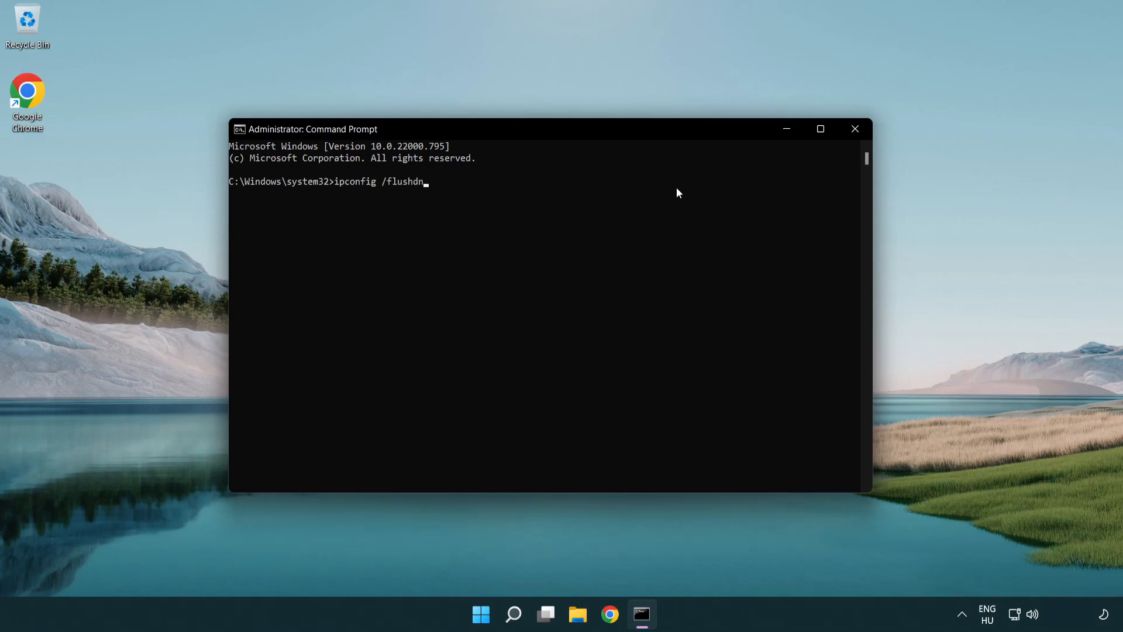
{"action": "key", "text": "Return"}
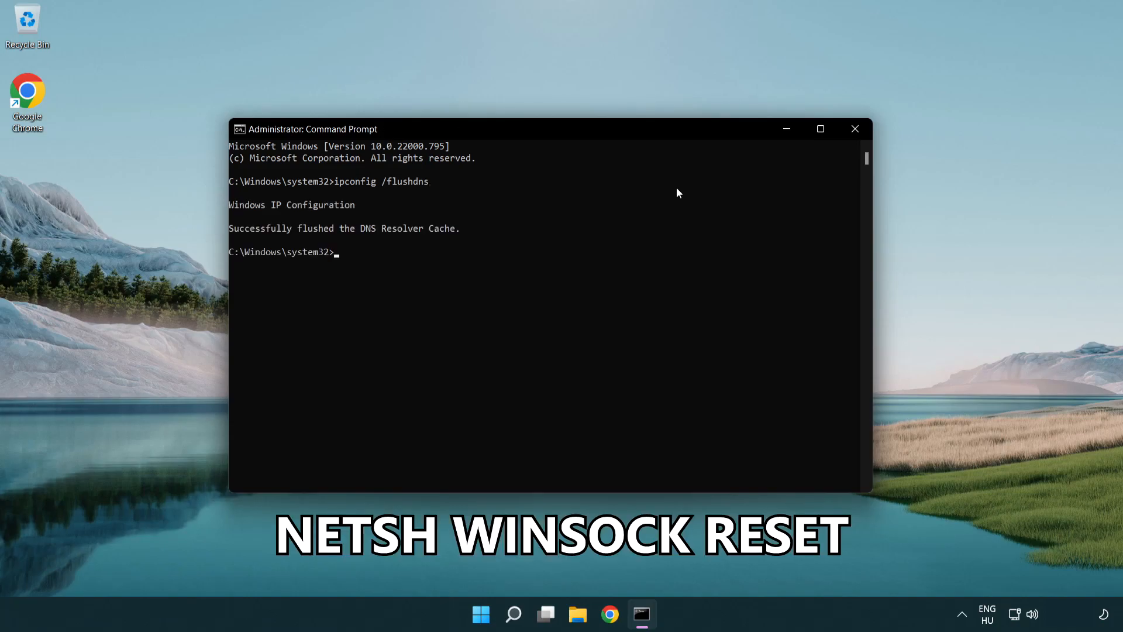
Reset the Winsock catalog with netsh winsock reset, then exit the console
{"action": "type", "text": "netsh win"}
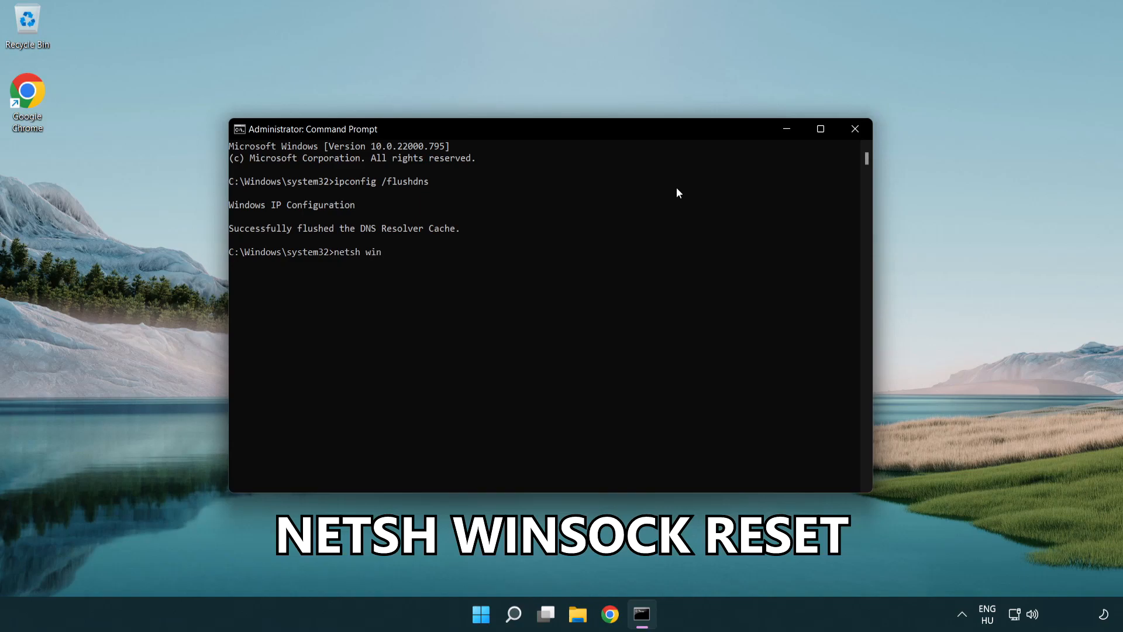
{"action": "type", "text": "sock rese"}
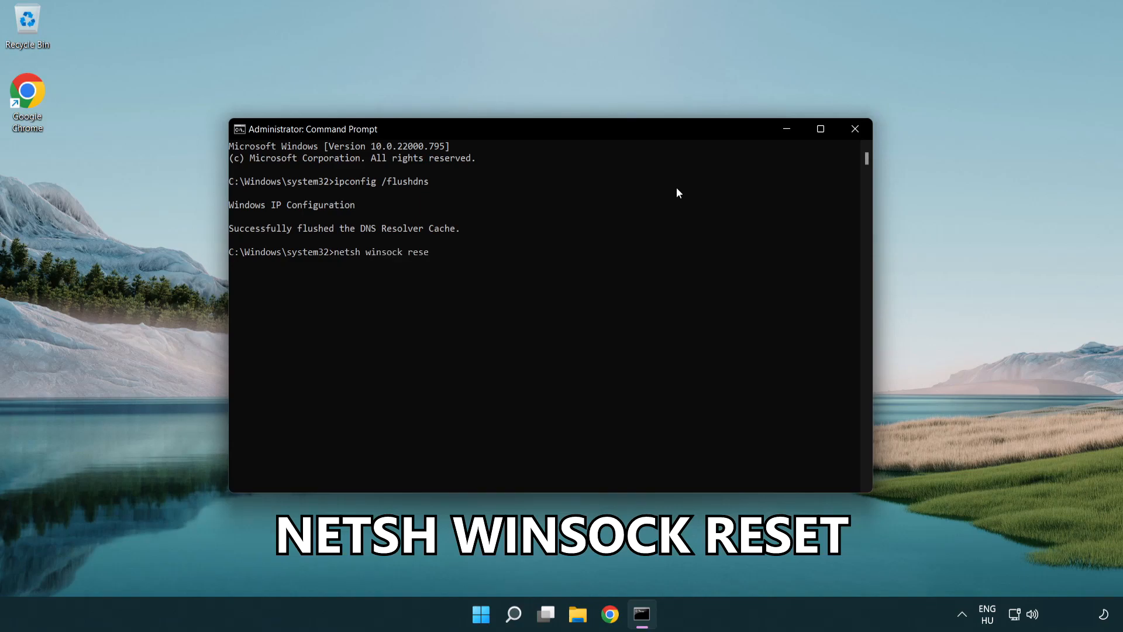
{"action": "type", "text": "t"}
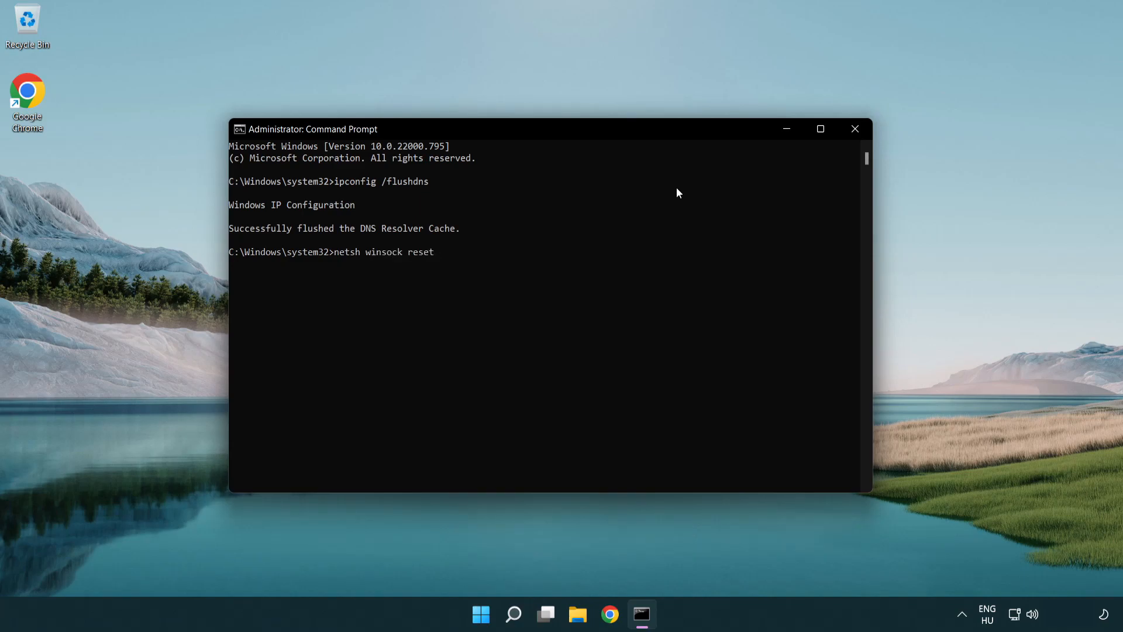
{"action": "key", "text": "Return"}
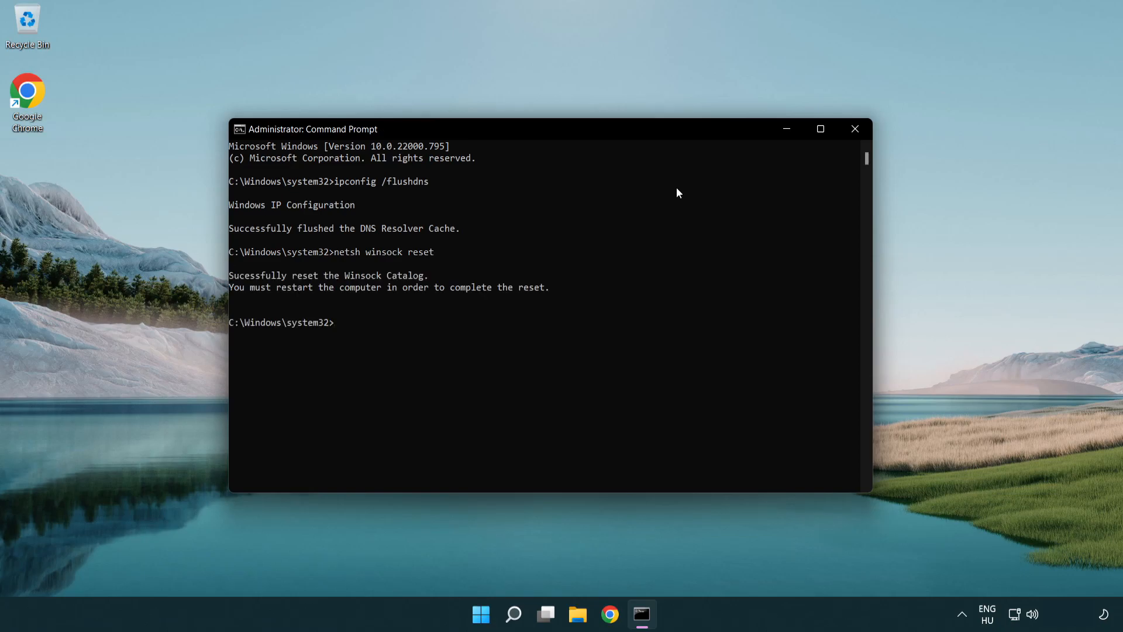
{"action": "type", "text": "ex"}
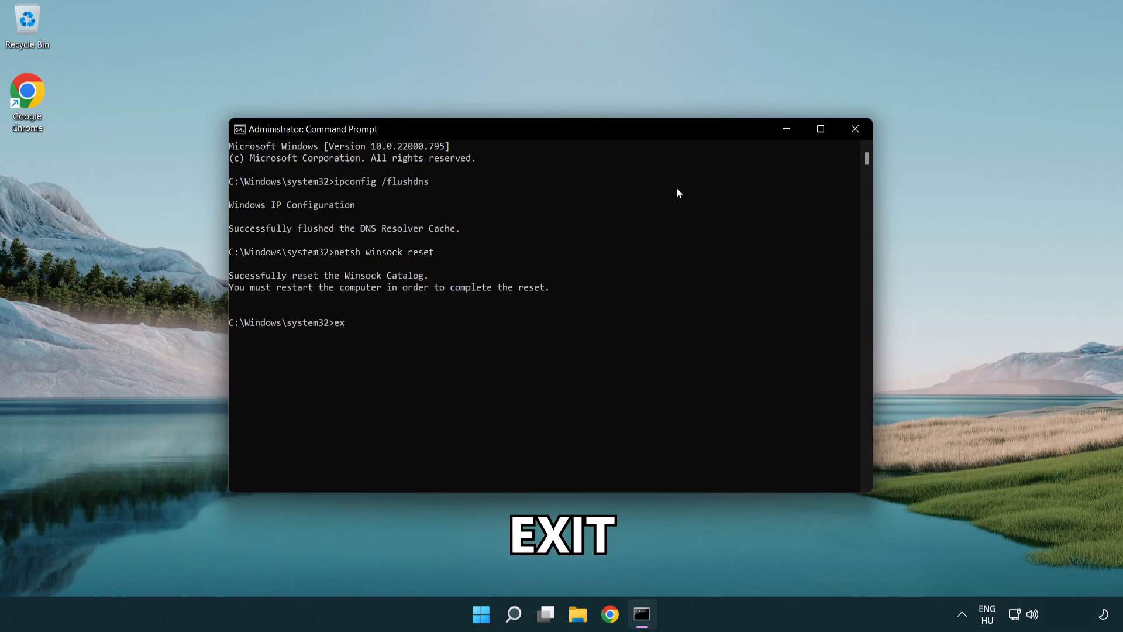
{"action": "type", "text": "it"}
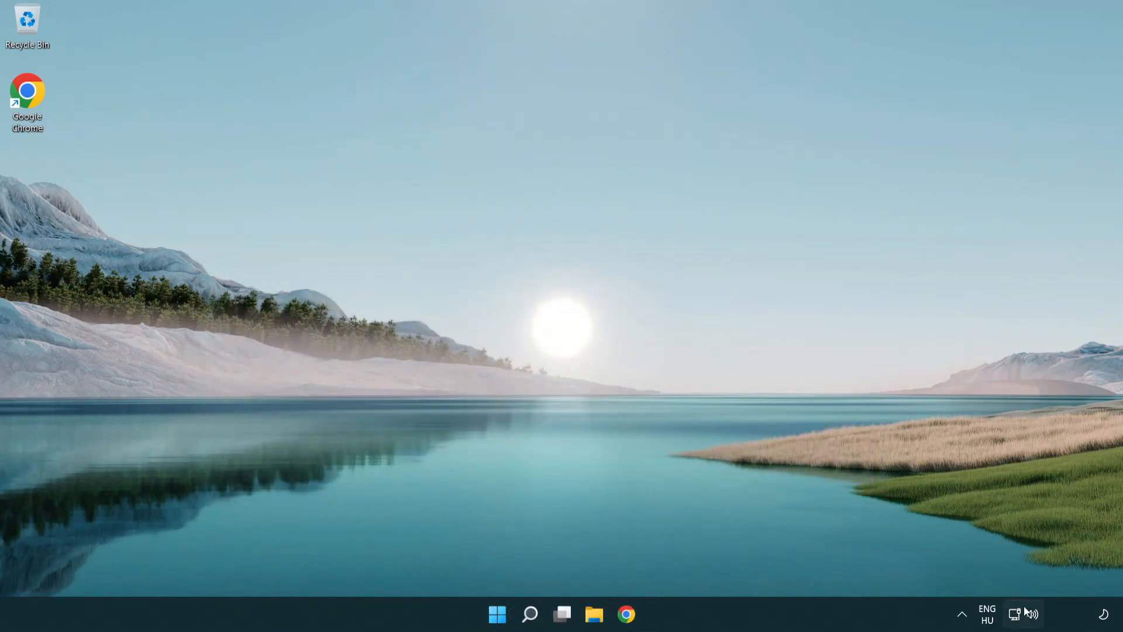
{"action": "mouse_move", "coordinate": [1014, 613]}
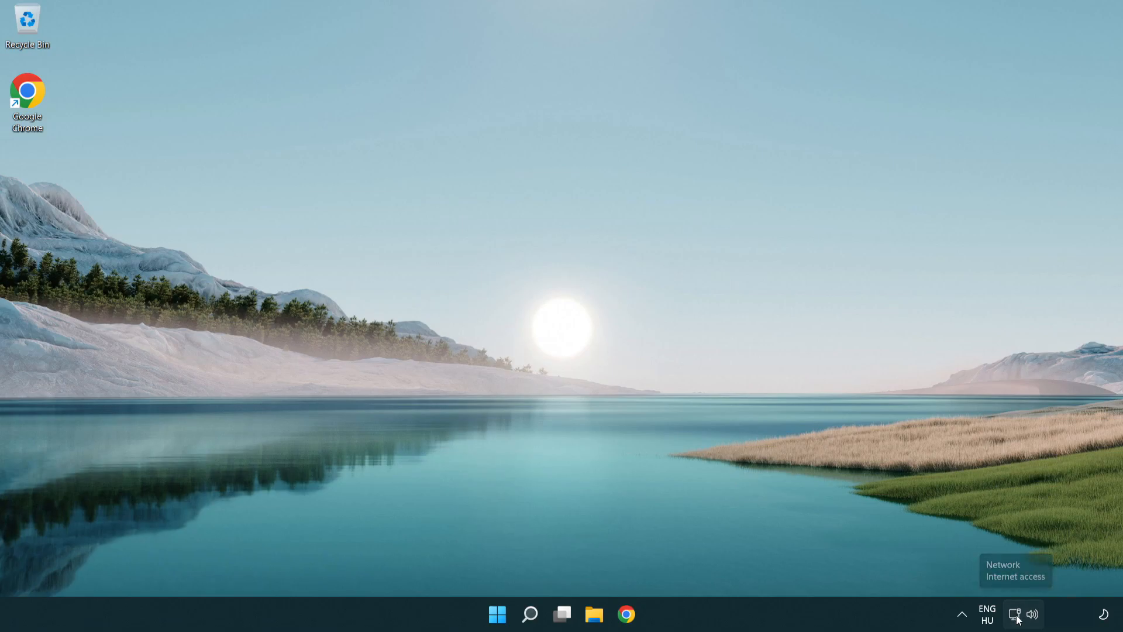
{"action": "mouse_move", "coordinate": [1014, 614]}
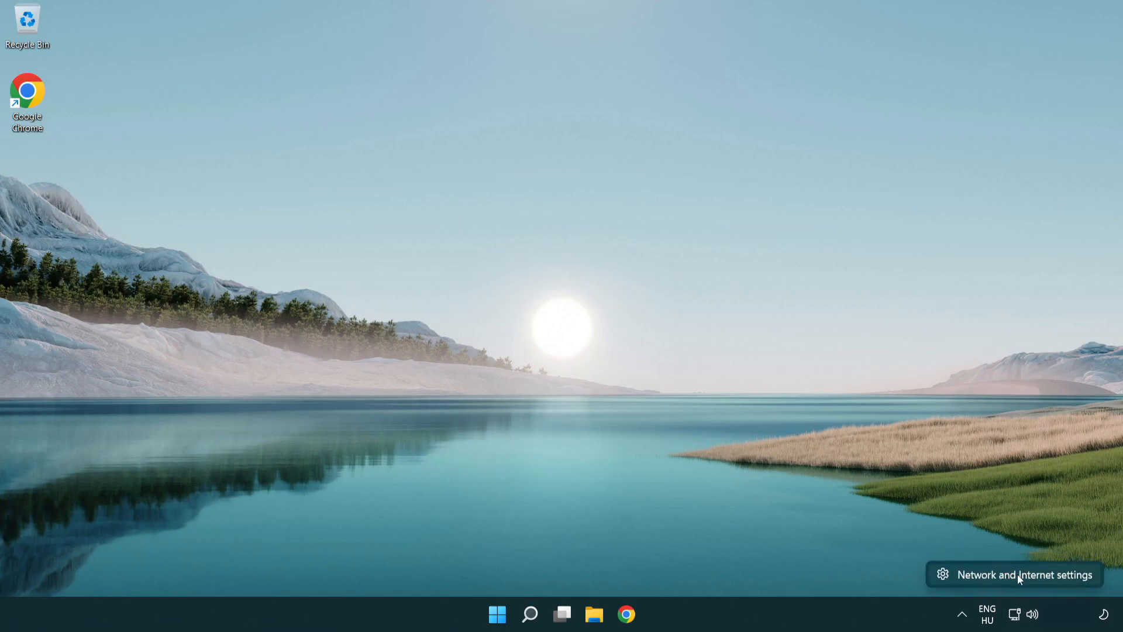
Open Network and Internet settings from the taskbar network icon
{"action": "left_click", "coordinate": [1024, 574]}
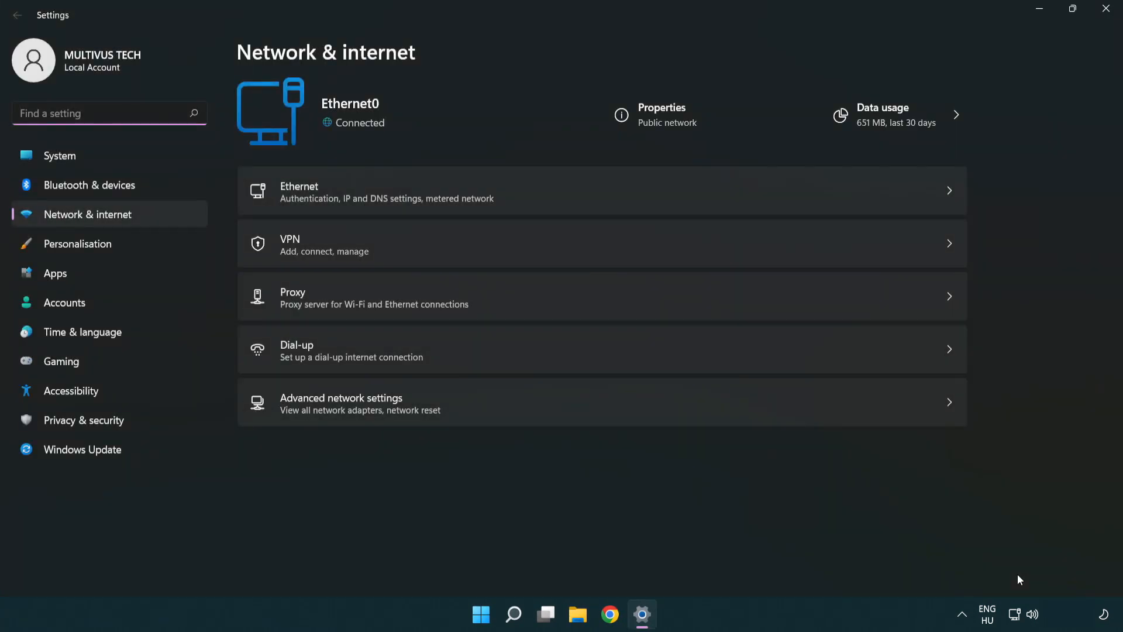
{"action": "mouse_move", "coordinate": [376, 409]}
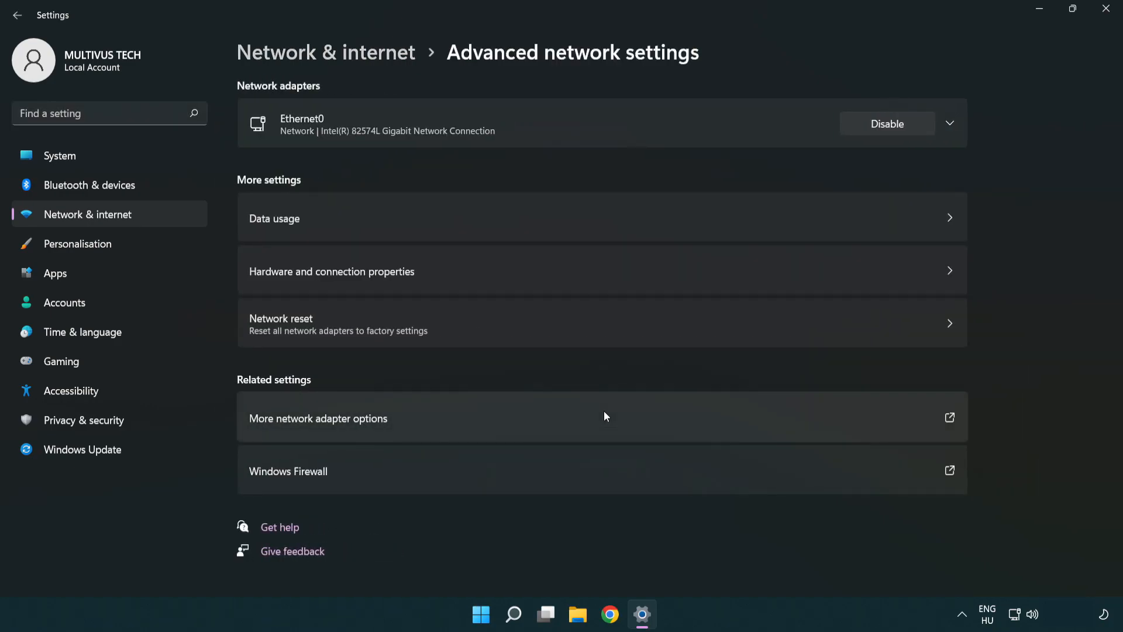
{"action": "mouse_move", "coordinate": [369, 423]}
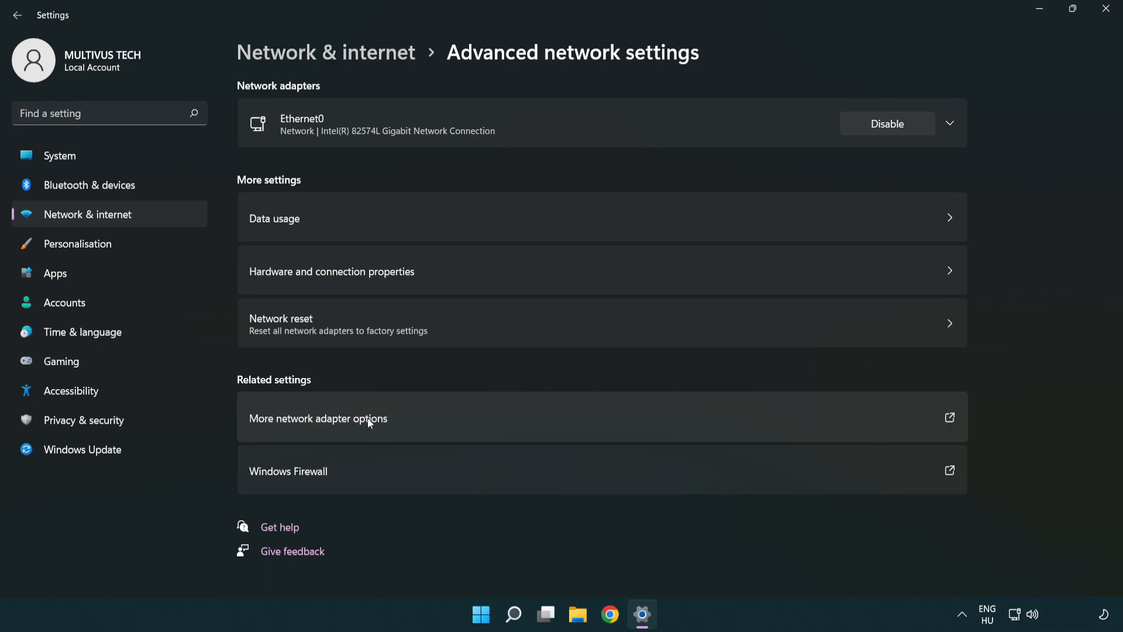
{"action": "mouse_move", "coordinate": [346, 427]}
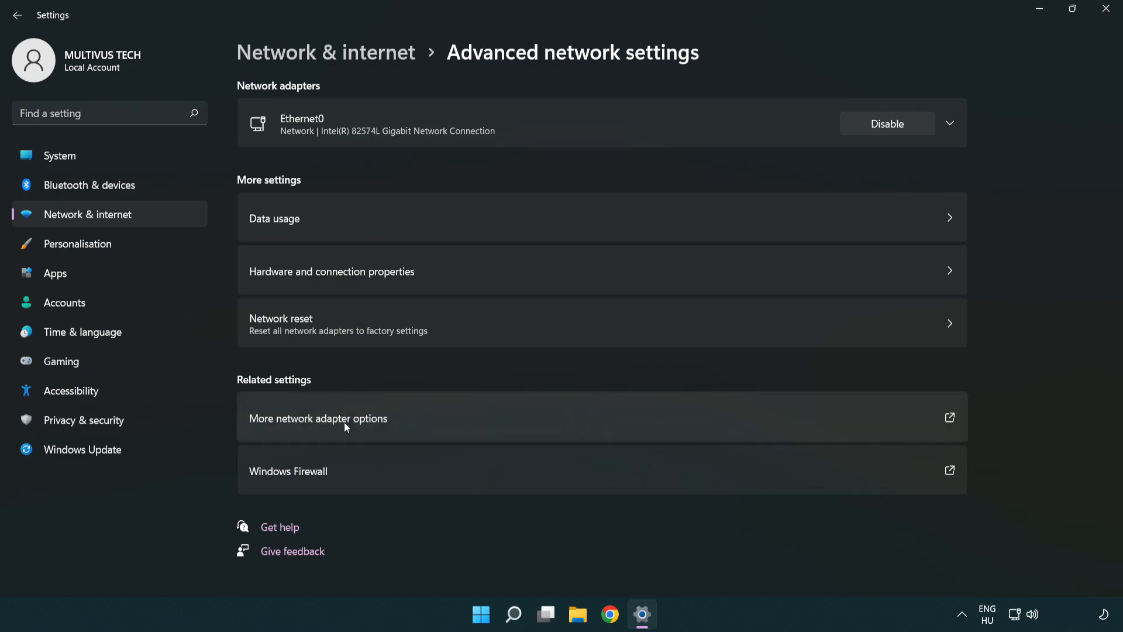
Open More network adapter options to show the Network Connections window
{"action": "left_click", "coordinate": [317, 418]}
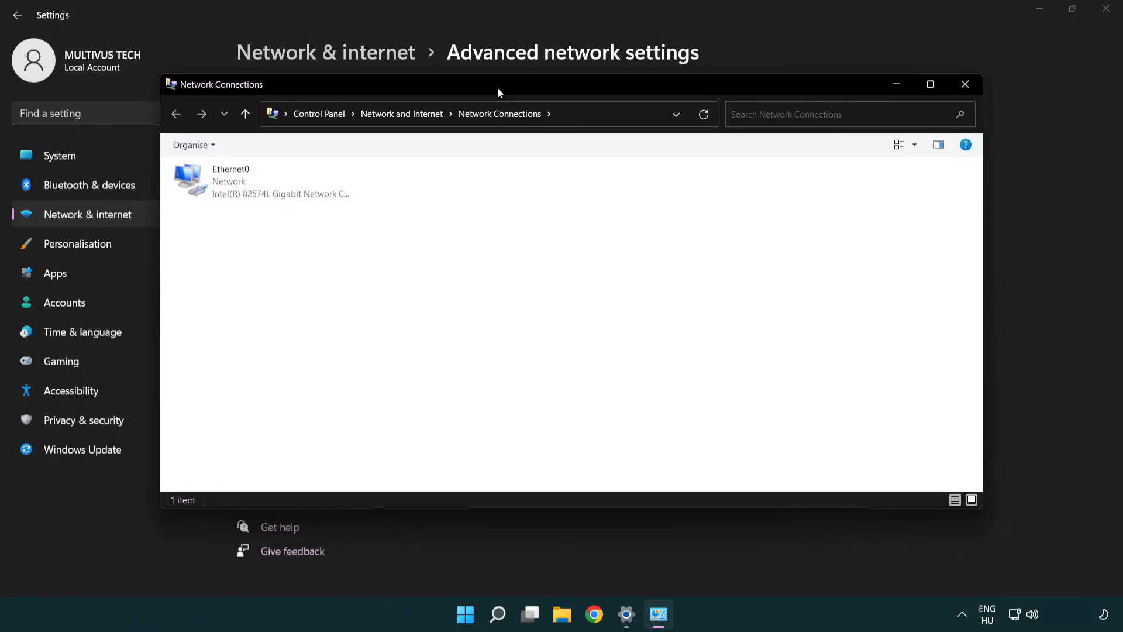
Select the Ethernet0 connection and bring up its context menu
{"action": "left_click", "coordinate": [252, 182]}
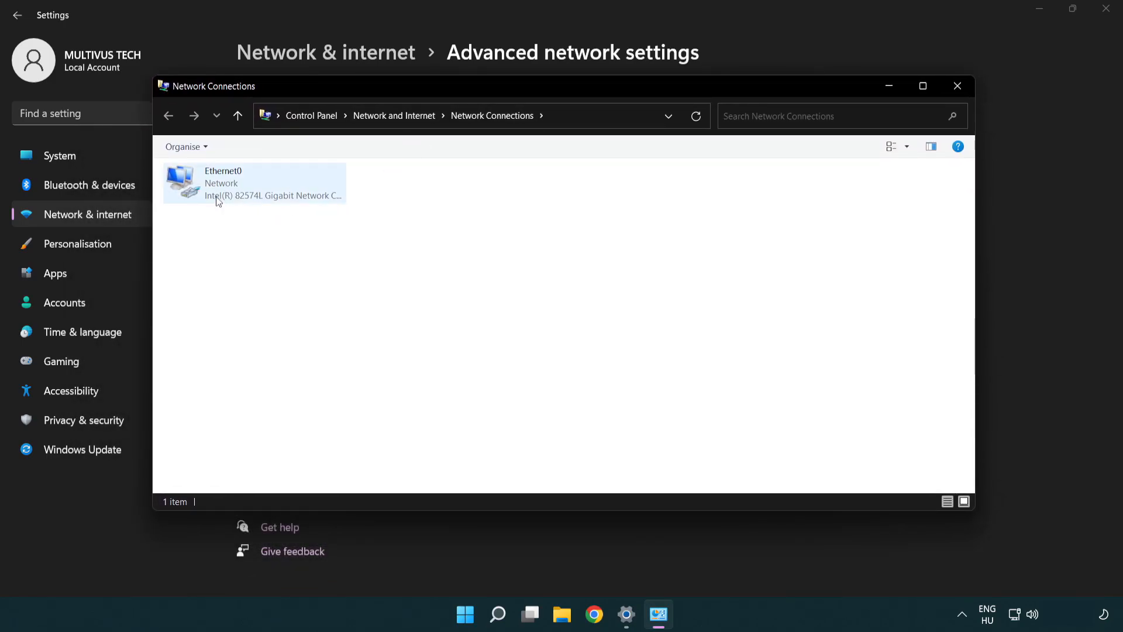
{"action": "left_click", "coordinate": [253, 183]}
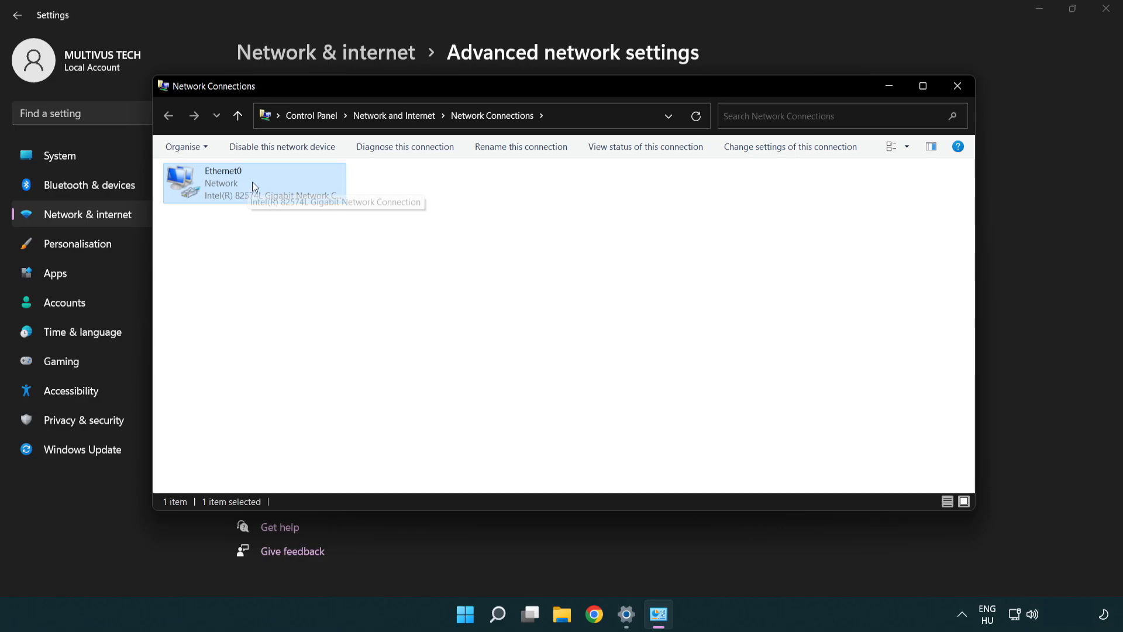
{"action": "right_click", "coordinate": [254, 183]}
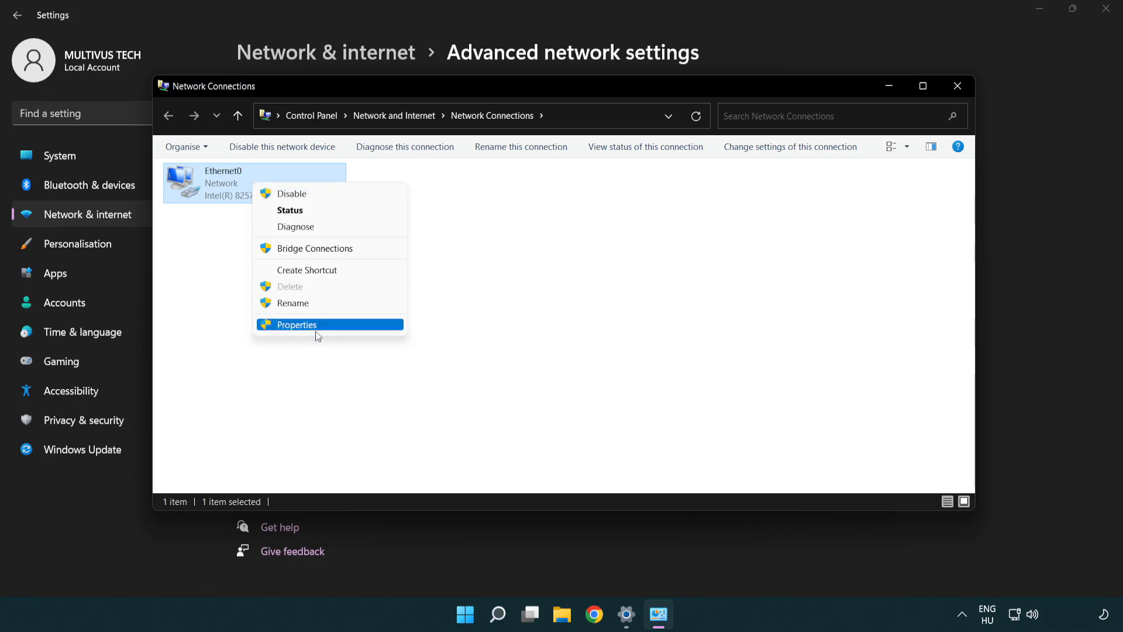
{"action": "mouse_move", "coordinate": [341, 328]}
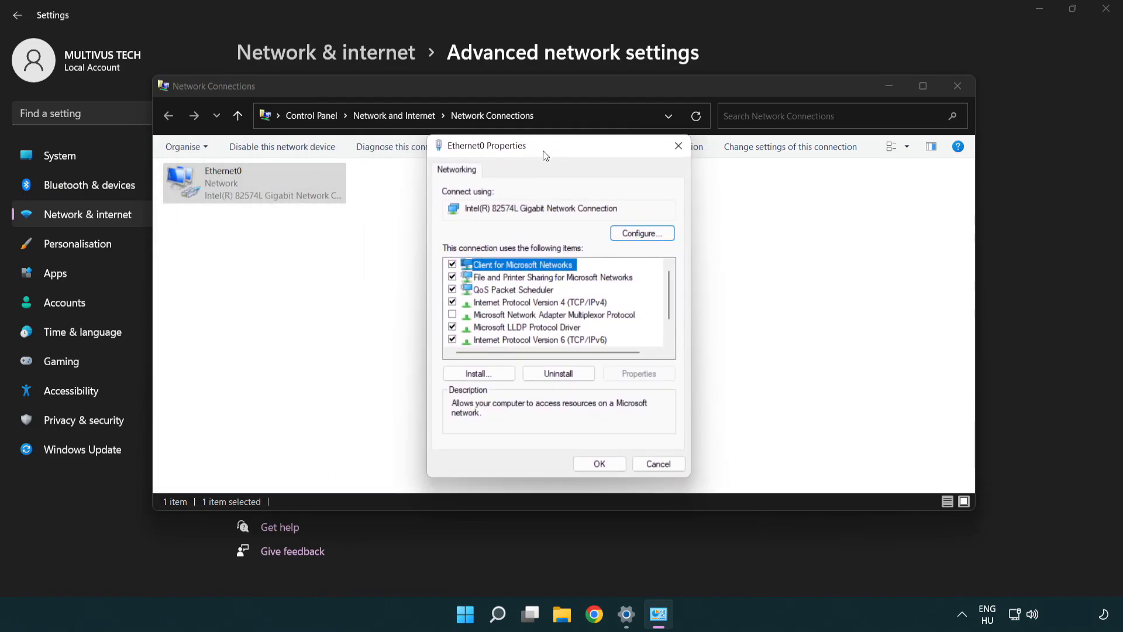
Open the Internet Protocol Version 4 (TCP/IPv4) properties for Ethernet0
{"action": "left_click", "coordinate": [539, 302]}
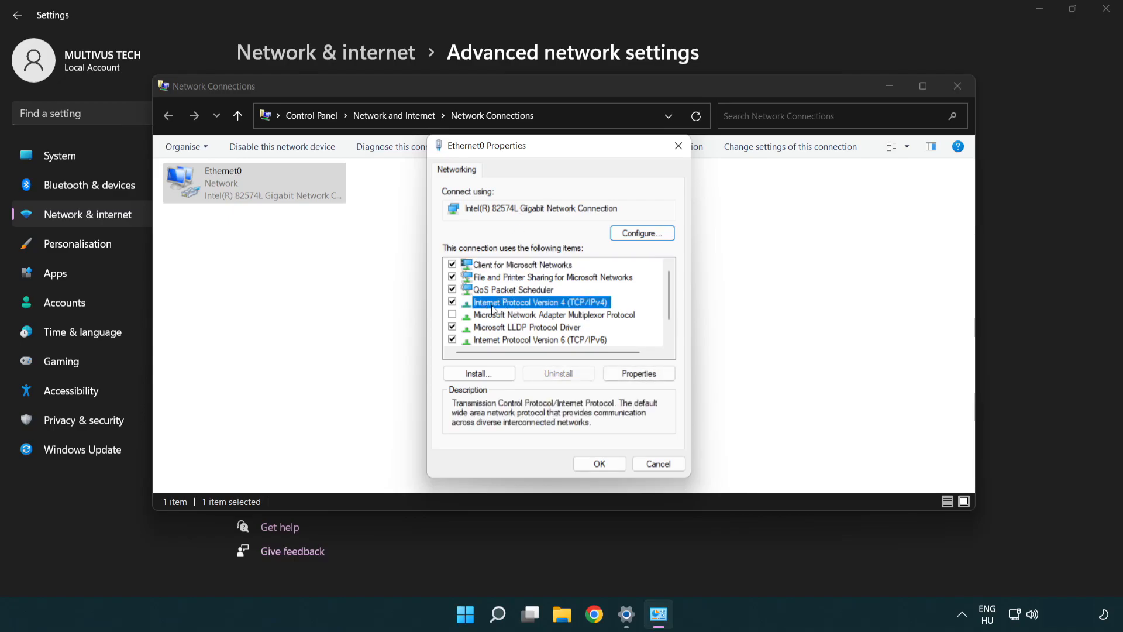
{"action": "mouse_move", "coordinate": [562, 316]}
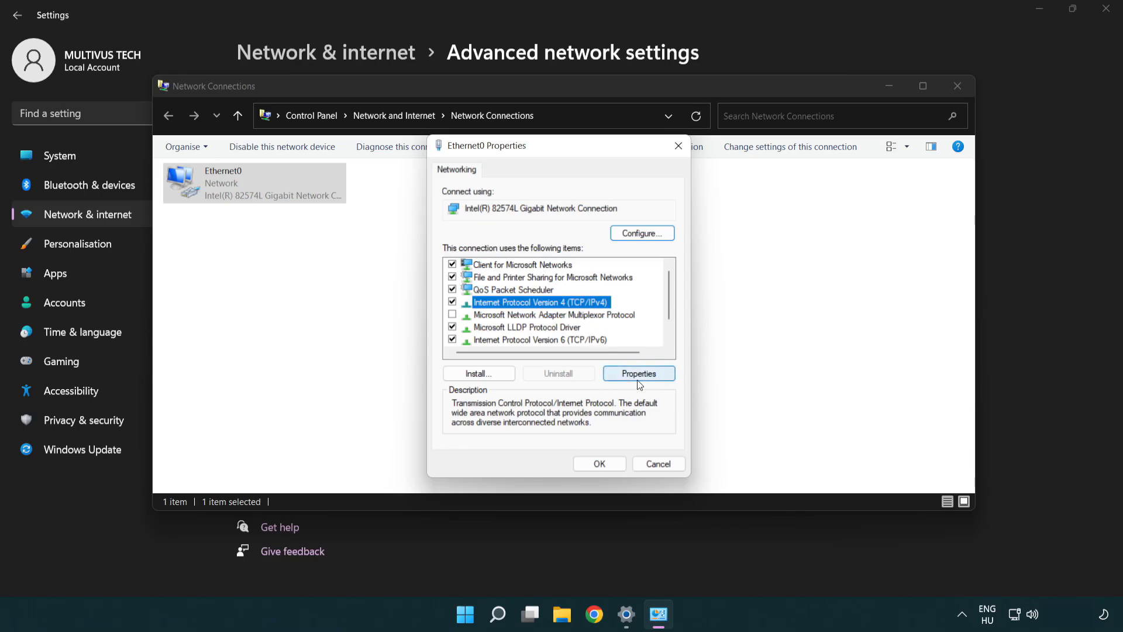
{"action": "left_click", "coordinate": [637, 373]}
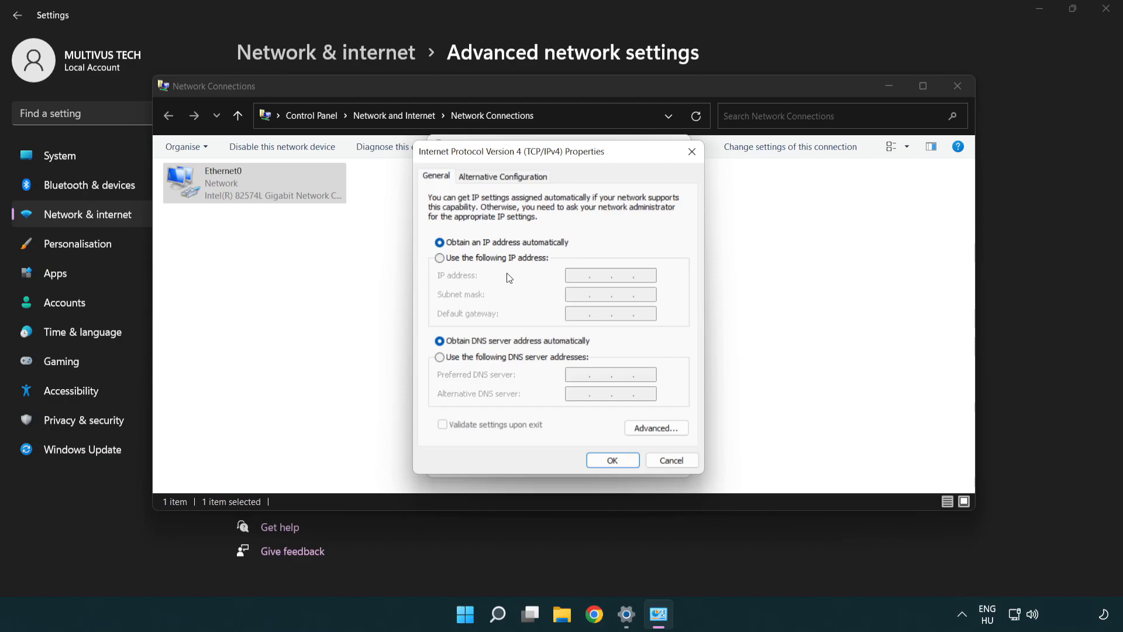
{"action": "mouse_move", "coordinate": [459, 363]}
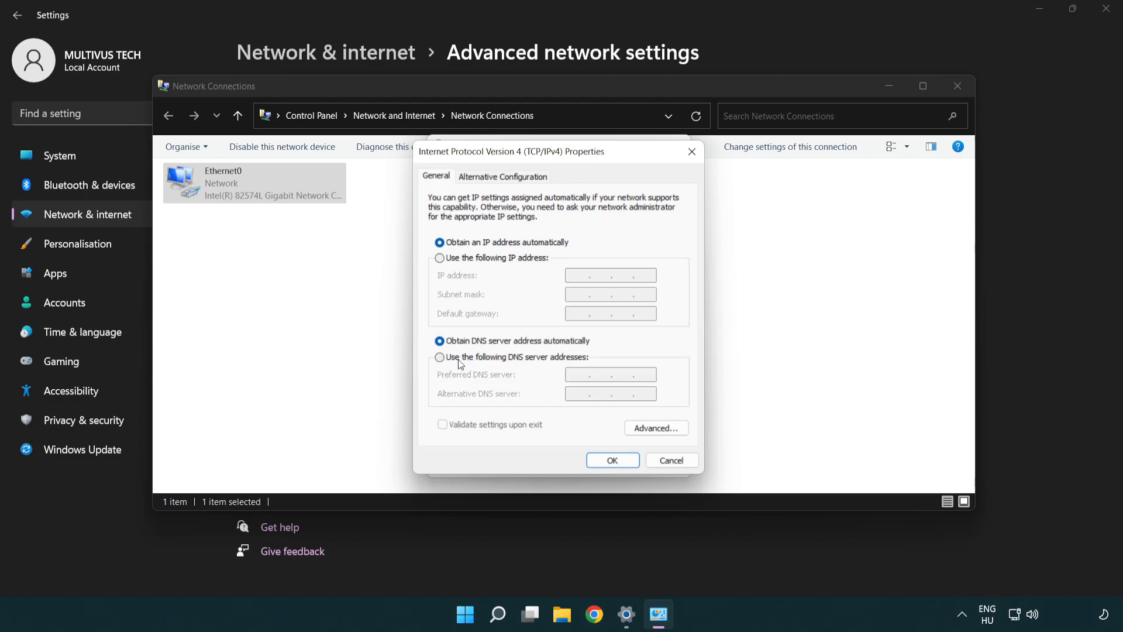
Set manual DNS servers 8.8.8.8 preferred and 8.8.4.4 alternative, and confirm
{"action": "left_click", "coordinate": [440, 357]}
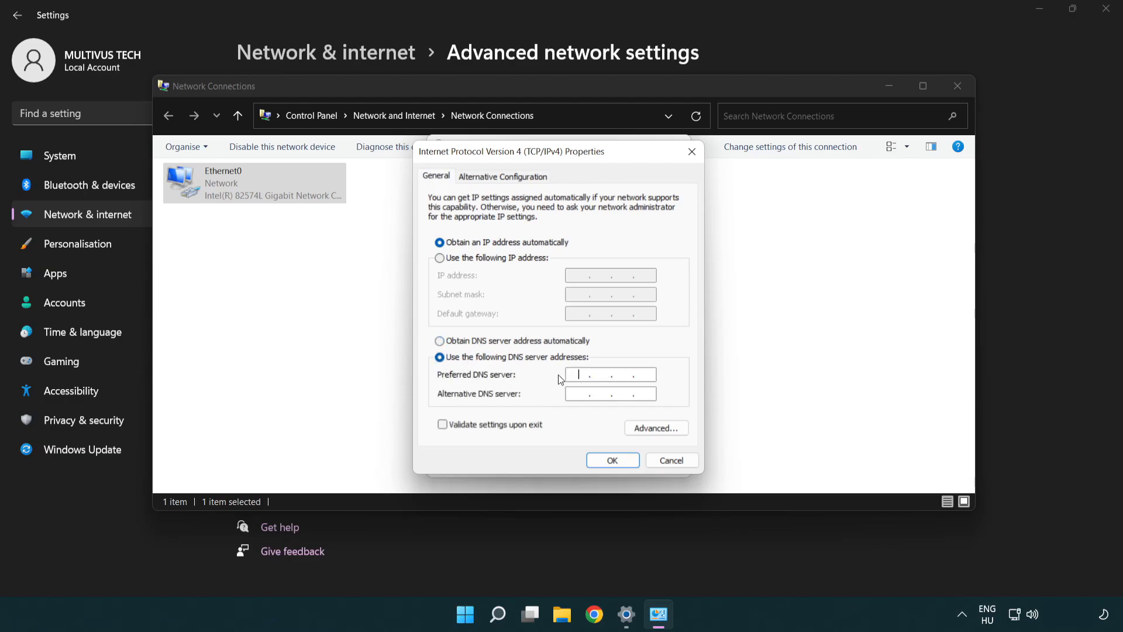
{"action": "type", "text": "8"}
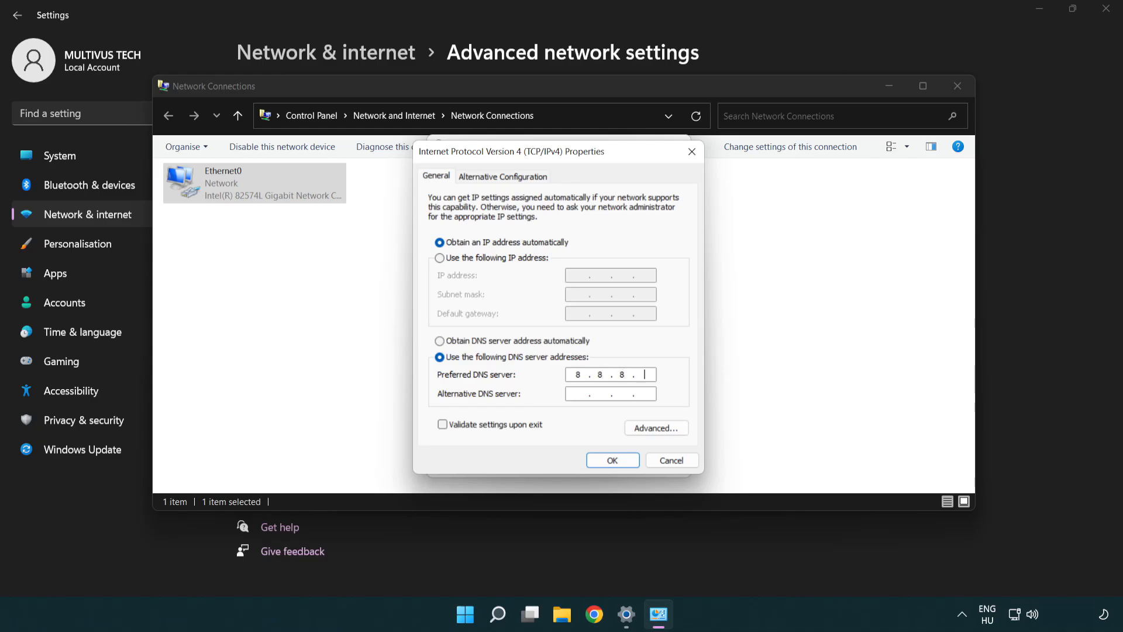
{"action": "type", "text": "8"}
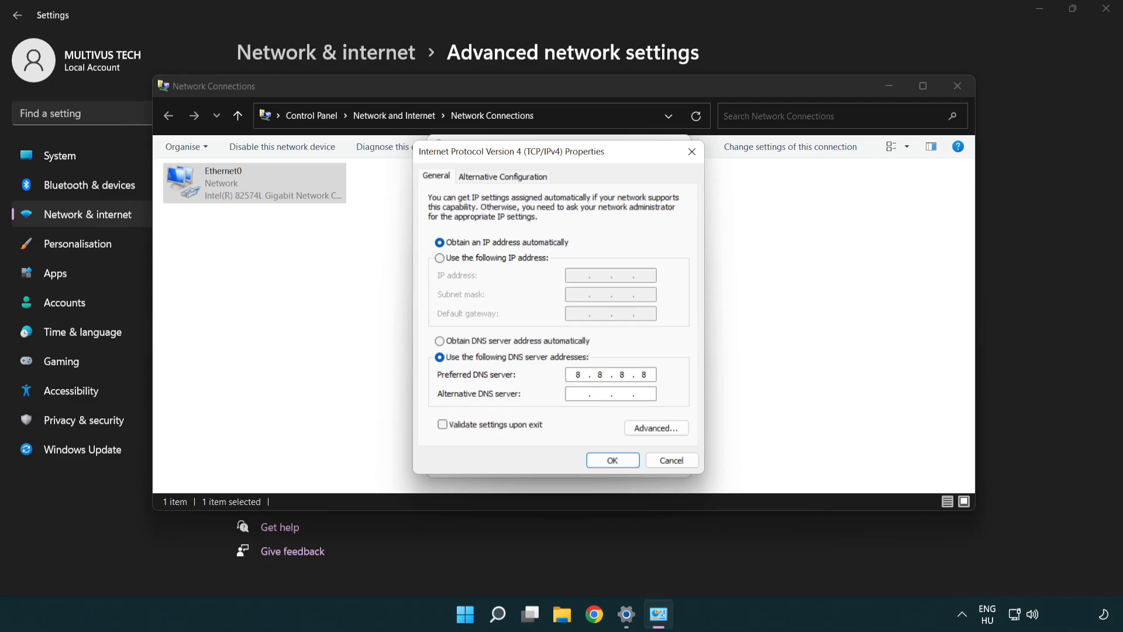
{"action": "left_click", "coordinate": [610, 393]}
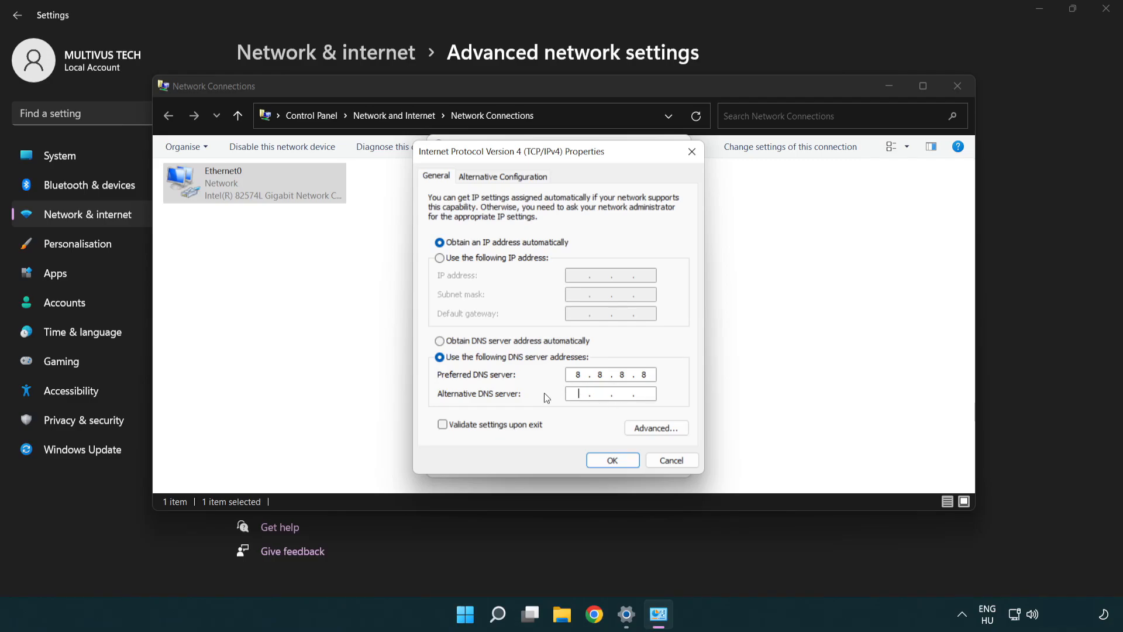
{"action": "type", "text": "8.8.."}
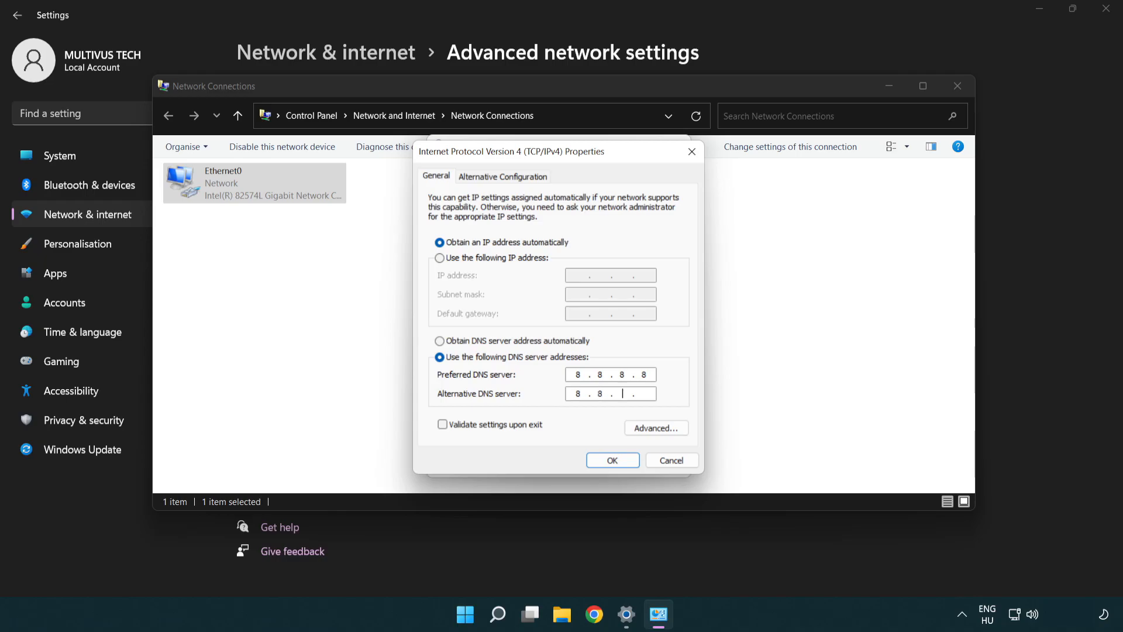
{"action": "type", "text": "4.4"}
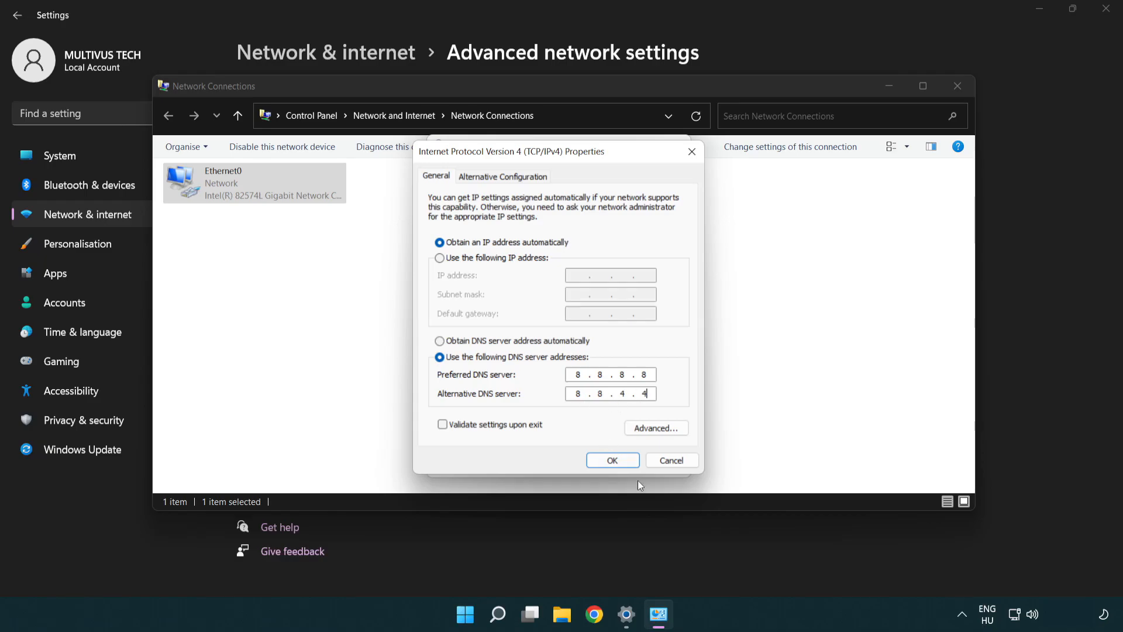
{"action": "left_click", "coordinate": [612, 459]}
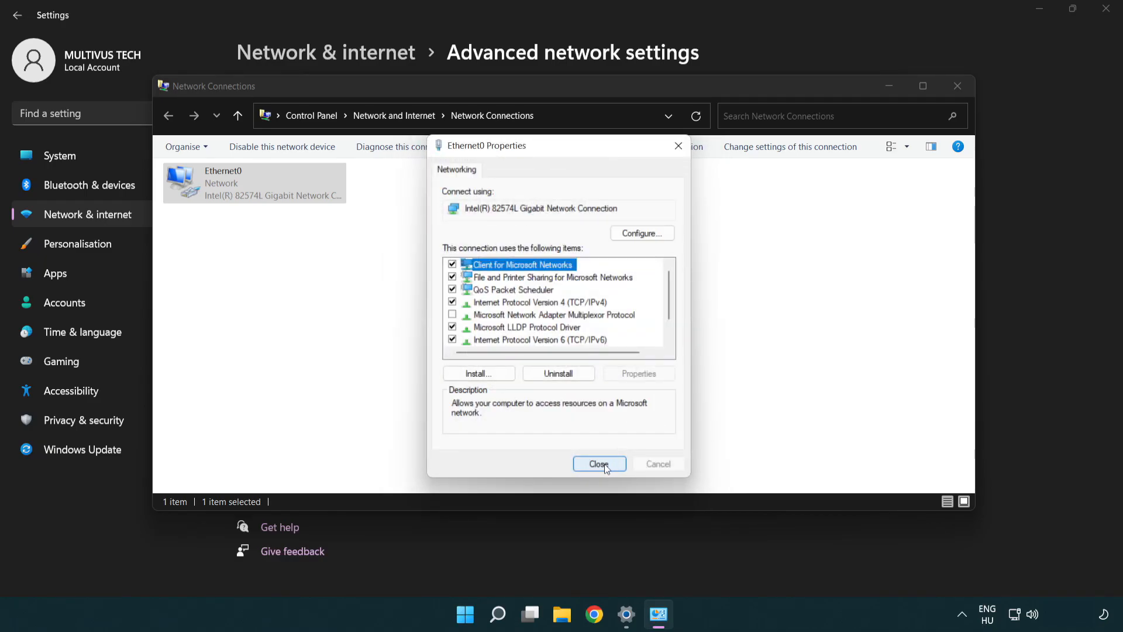
Close Ethernet0 Properties and Network Connections, then show Start's power options
{"action": "left_click", "coordinate": [599, 464]}
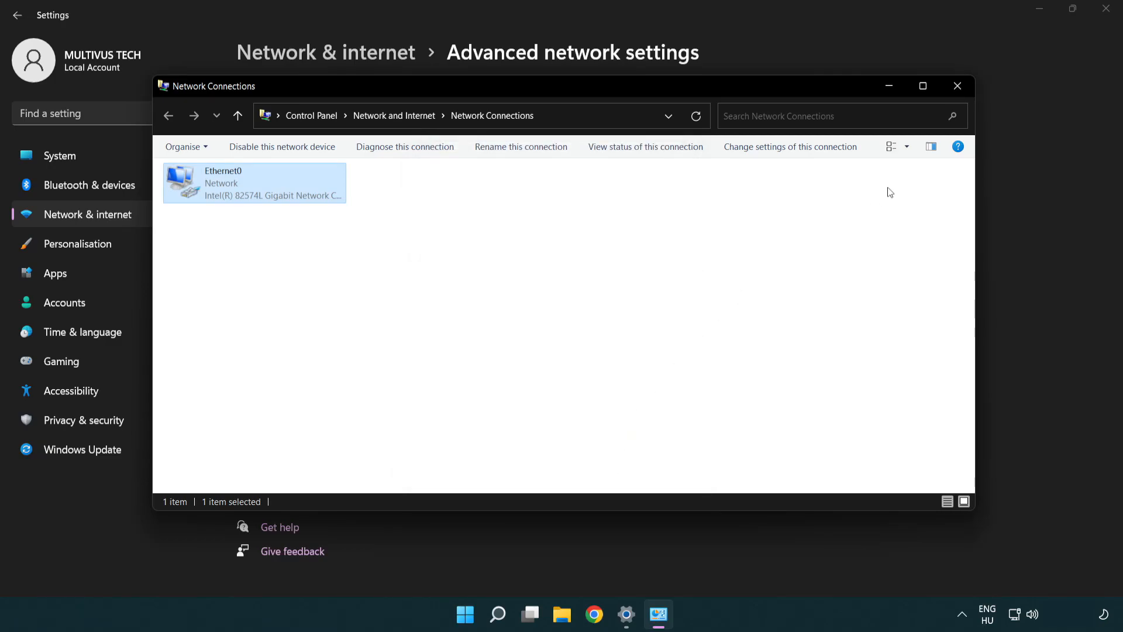
{"action": "mouse_move", "coordinate": [958, 85]}
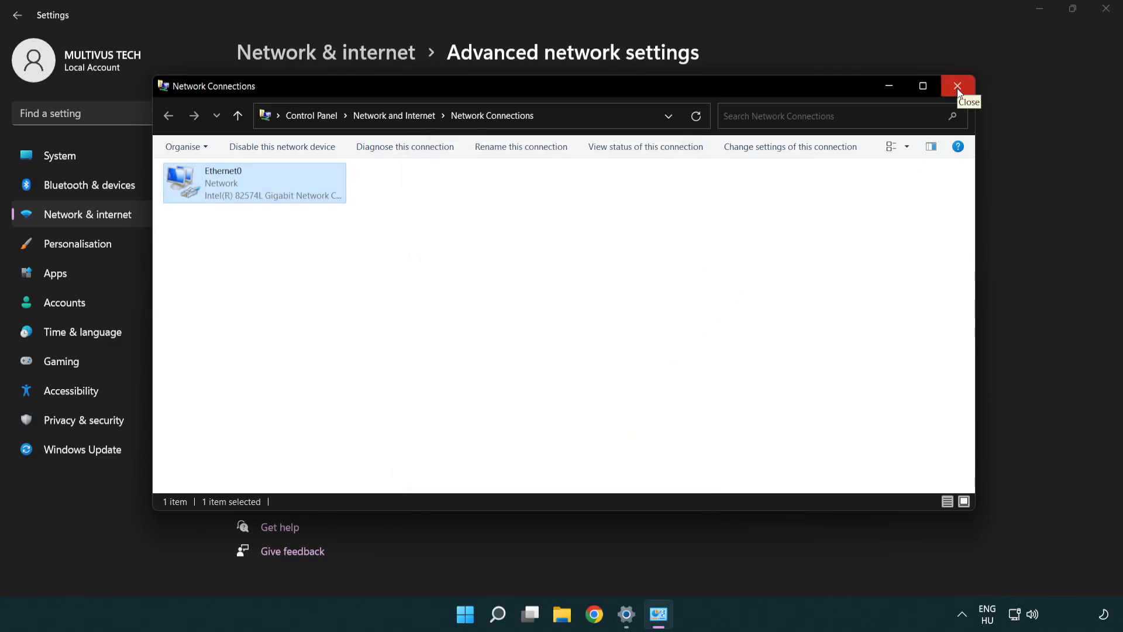
{"action": "left_click", "coordinate": [958, 86]}
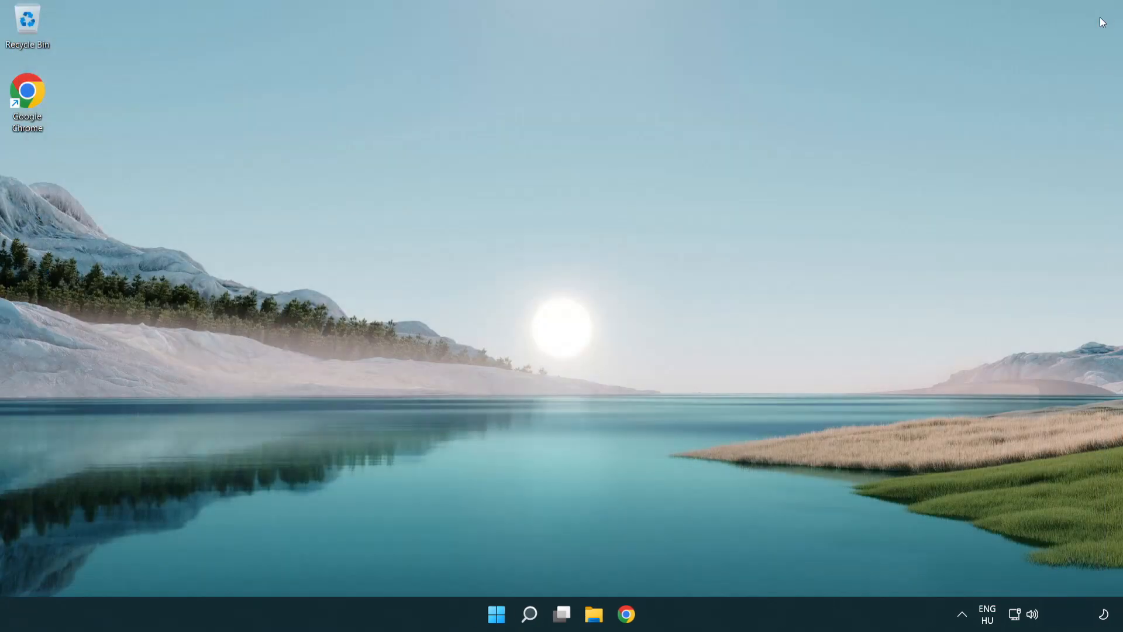
{"action": "left_click", "coordinate": [495, 614]}
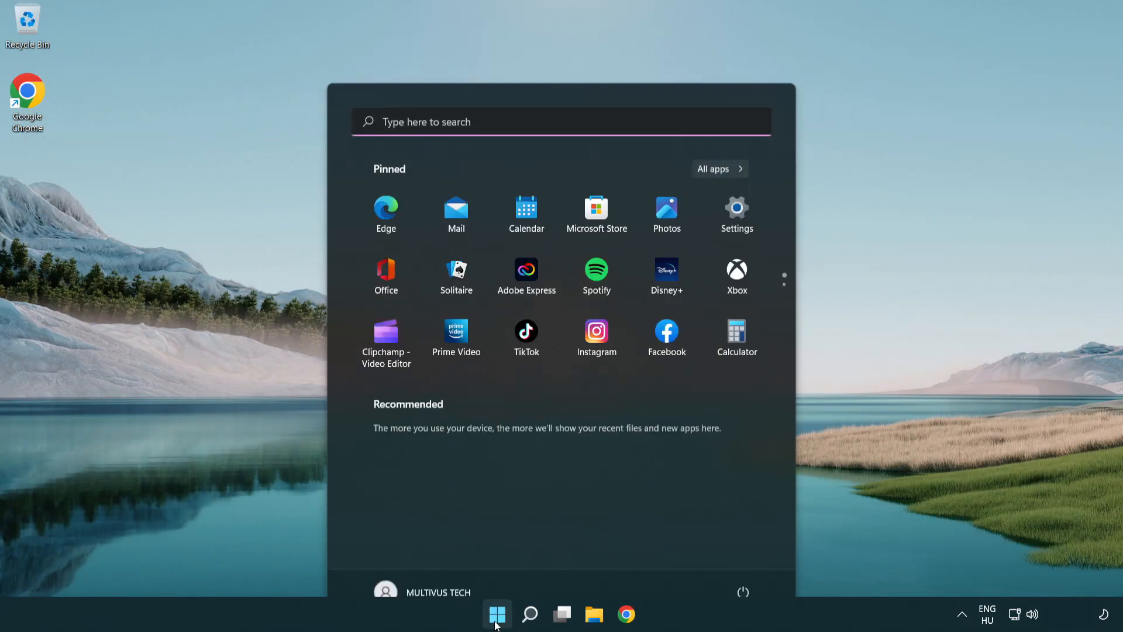
{"action": "left_click", "coordinate": [743, 591]}
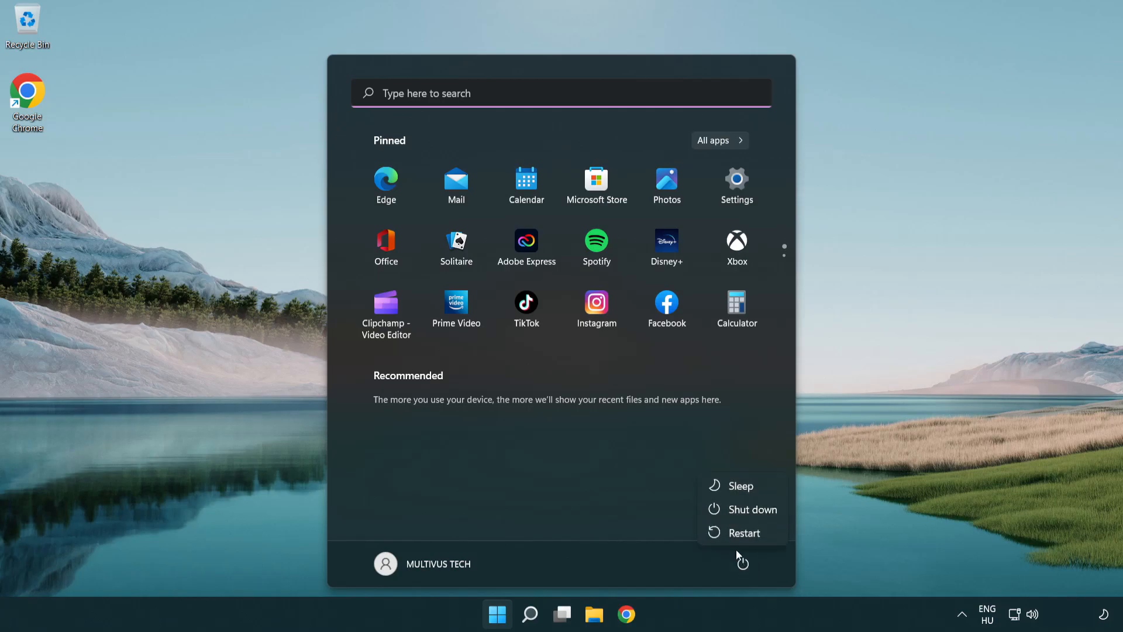